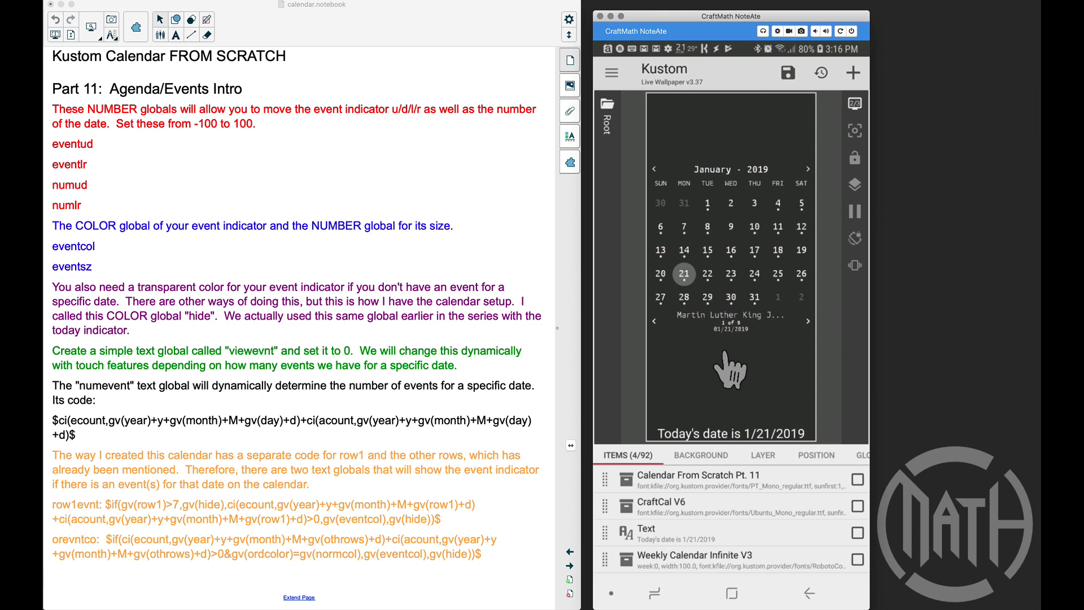
mouse_move(736, 349)
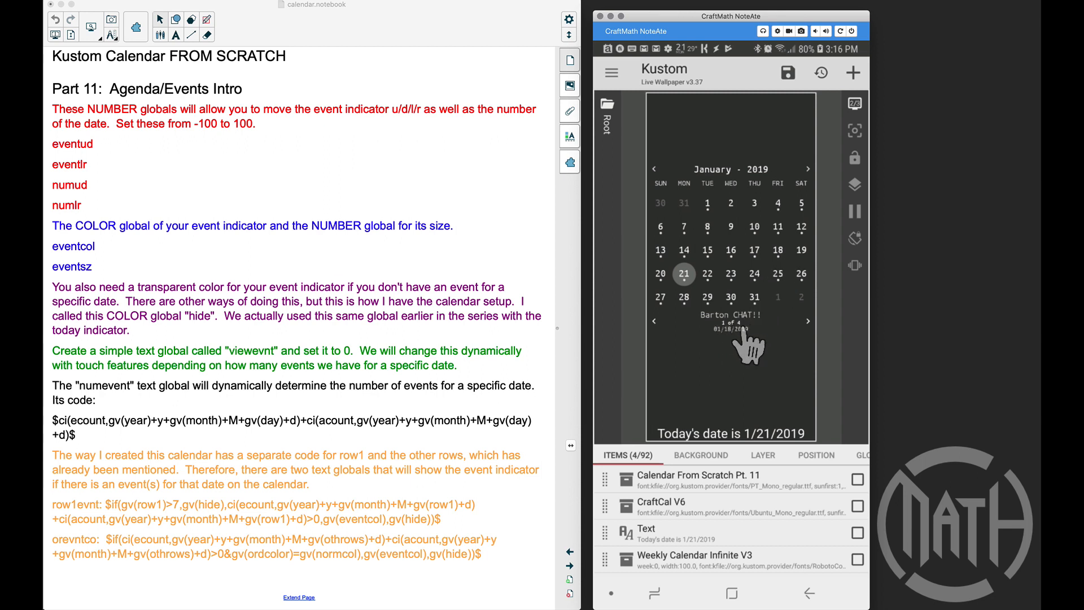
Select a different date so the agenda line shows its events, ending on January 9 with Nothing Scheduled.
click(807, 320)
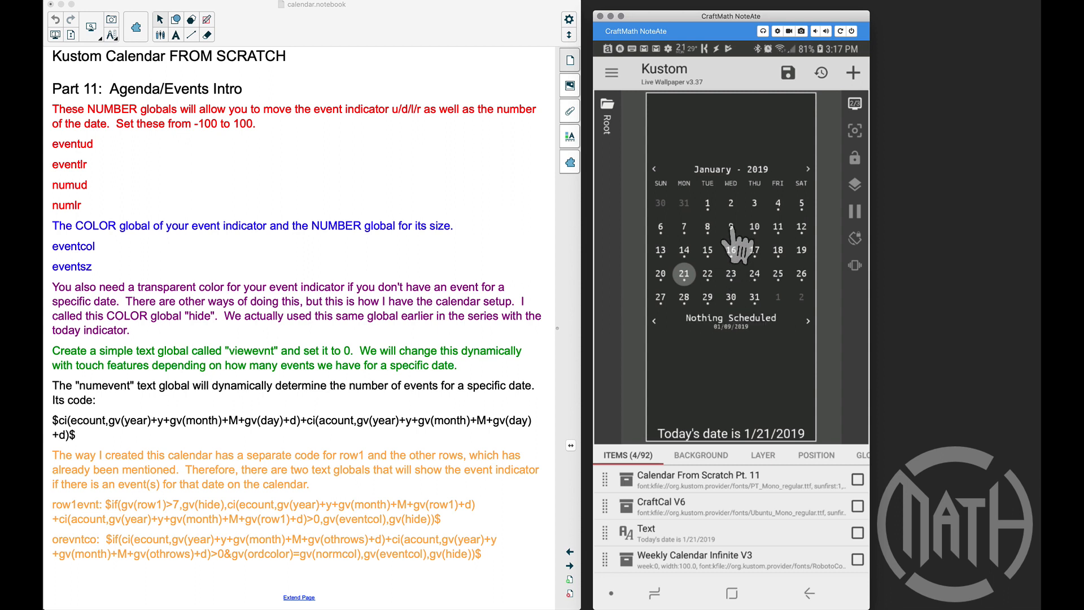
mouse_move(721, 344)
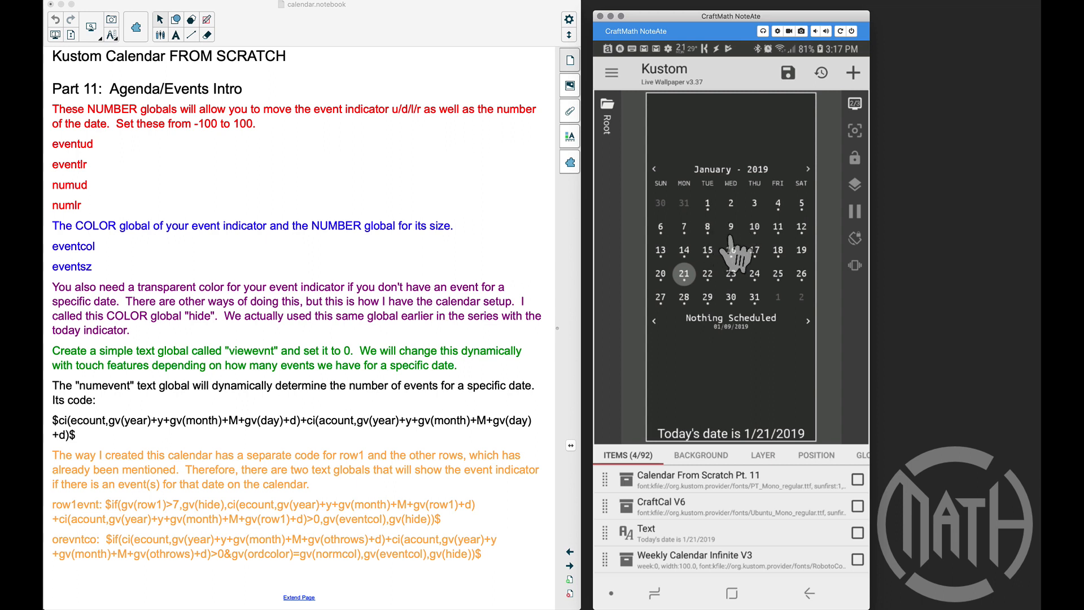
mouse_move(726, 449)
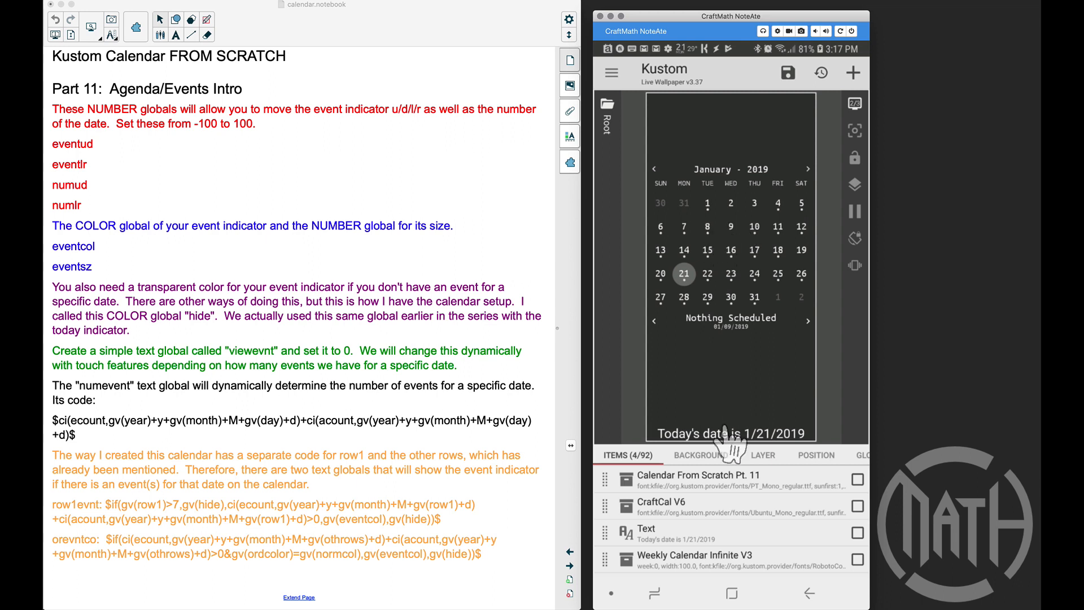
mouse_move(680, 518)
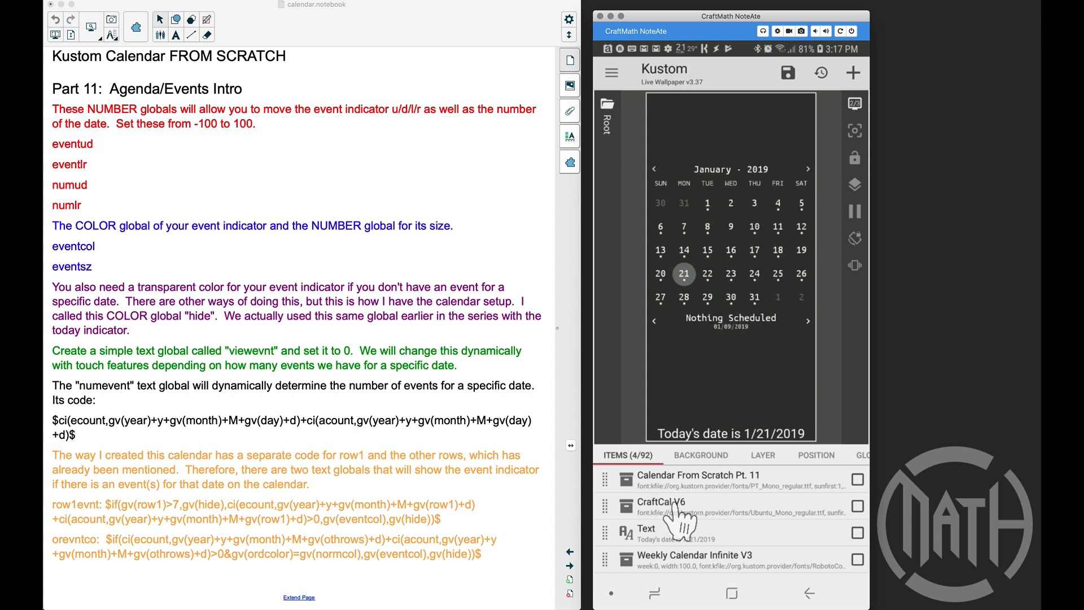
mouse_move(756, 379)
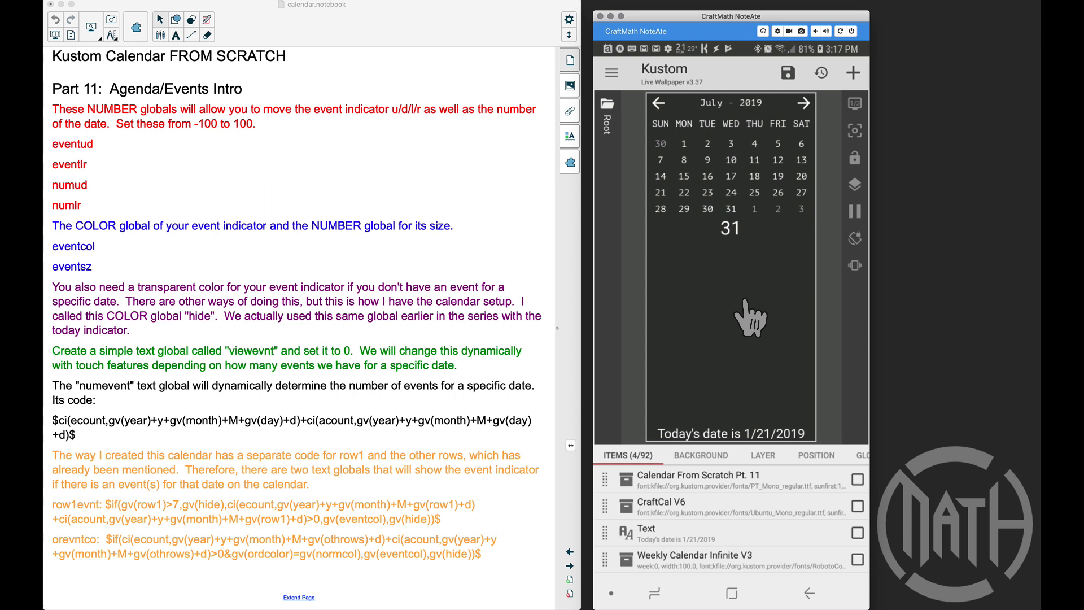
mouse_move(698, 495)
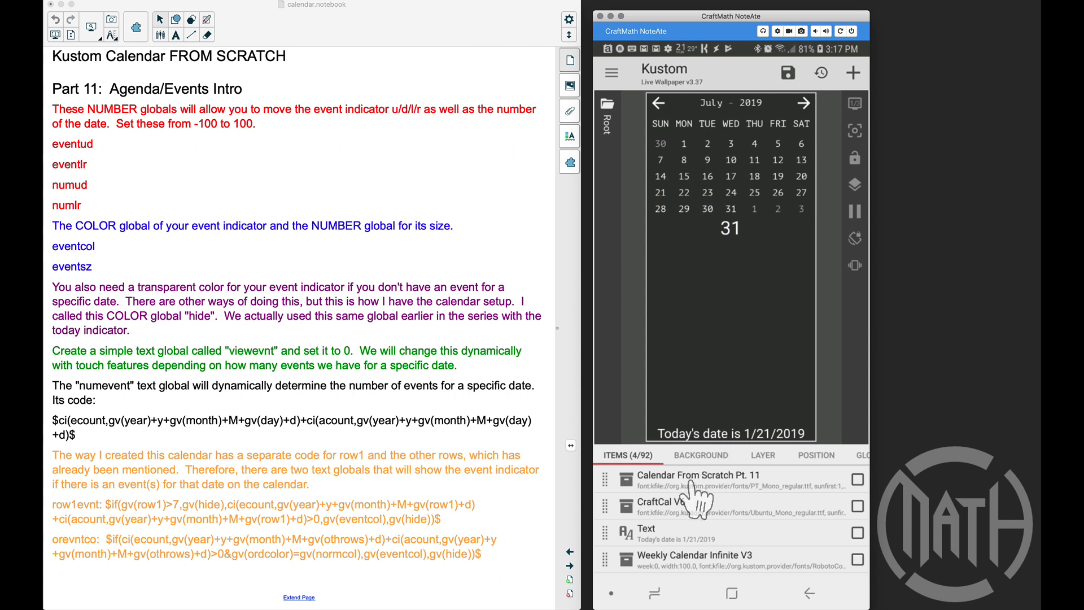
Show the CraftCal V6 component's globals: eventud -50, eventlr 0, numud 10, numlr 0.
click(699, 475)
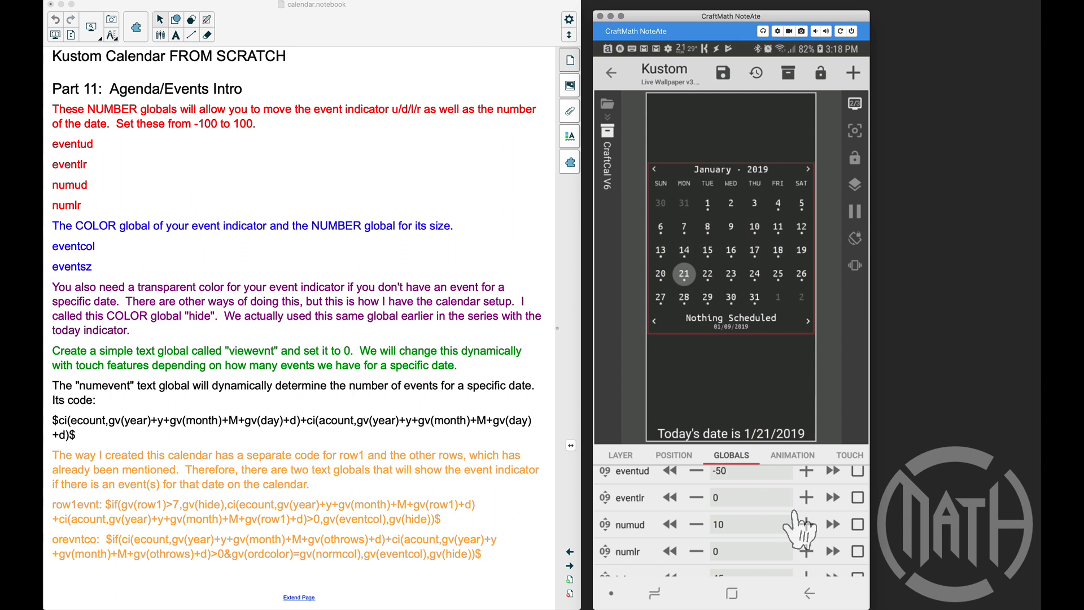
Shift the event-indicator globals to eventud -60, eventlr 20, numud 30, numlr 10.
click(832, 472)
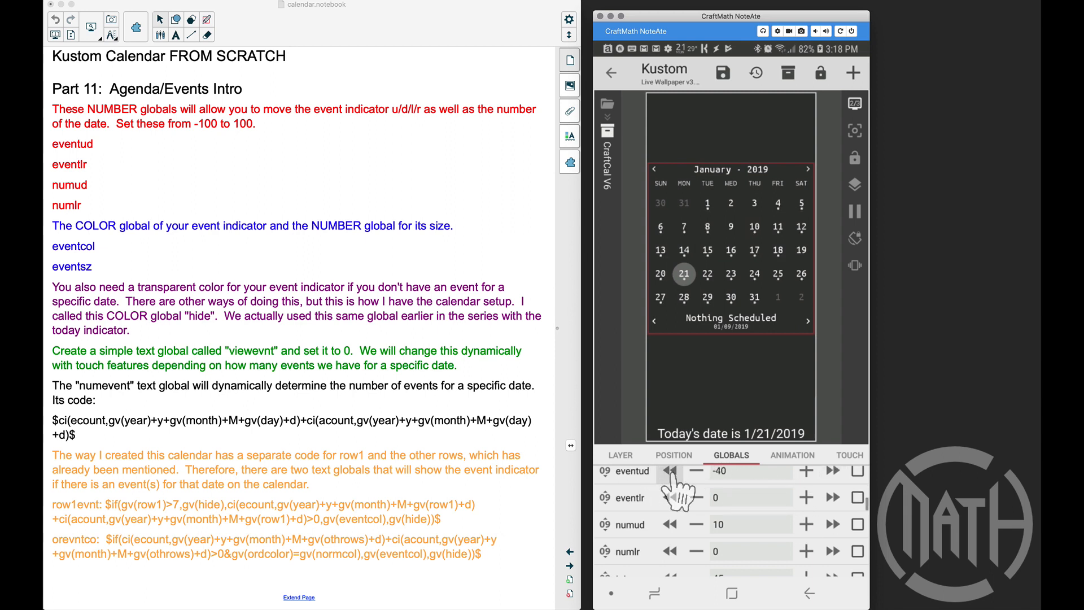
click(667, 471)
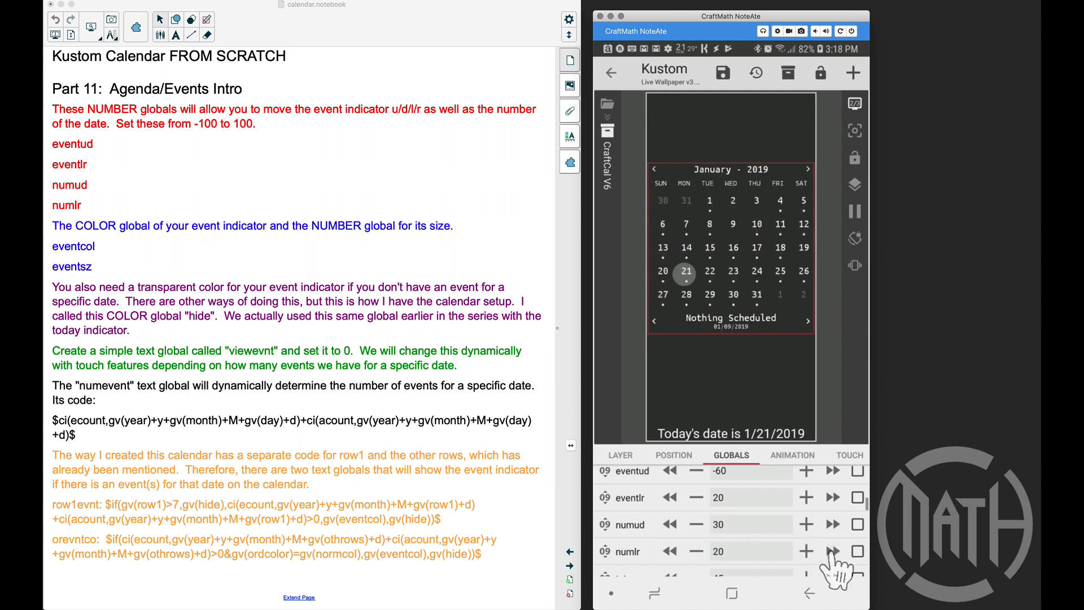
click(670, 551)
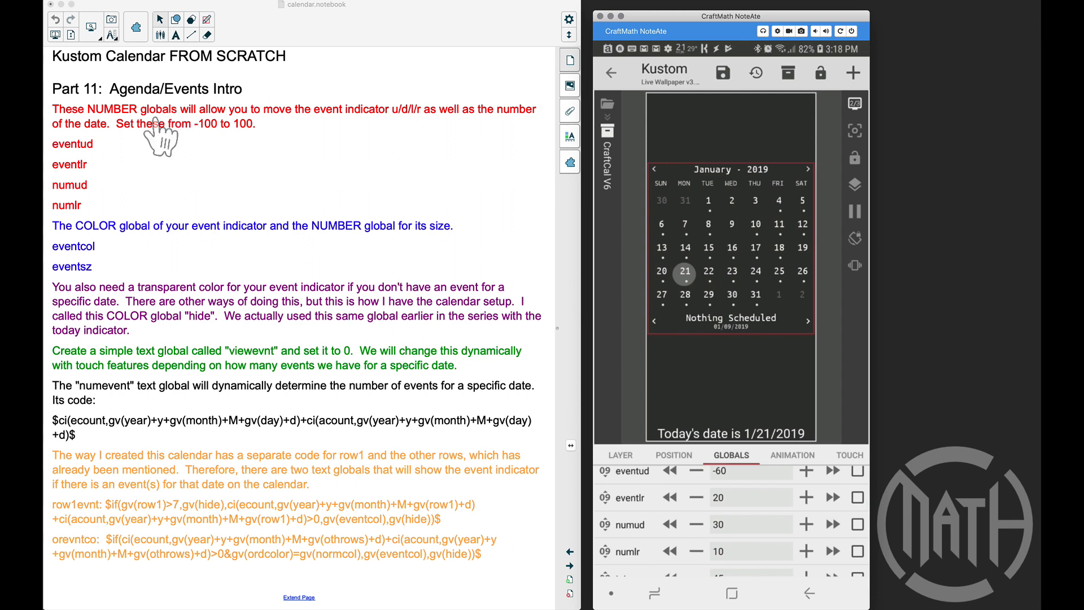
mouse_move(194, 161)
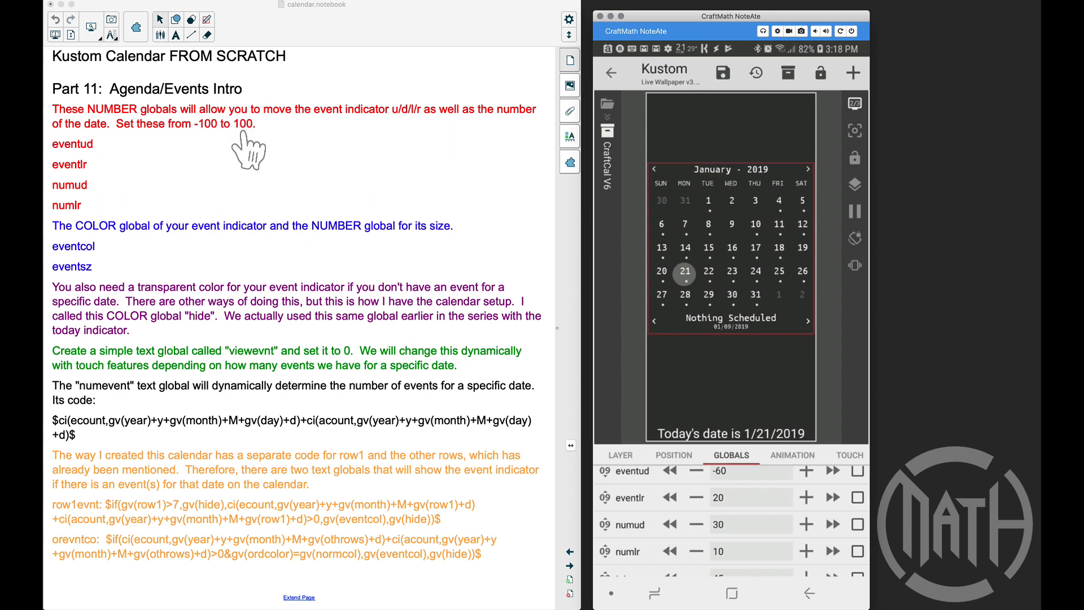
mouse_move(117, 132)
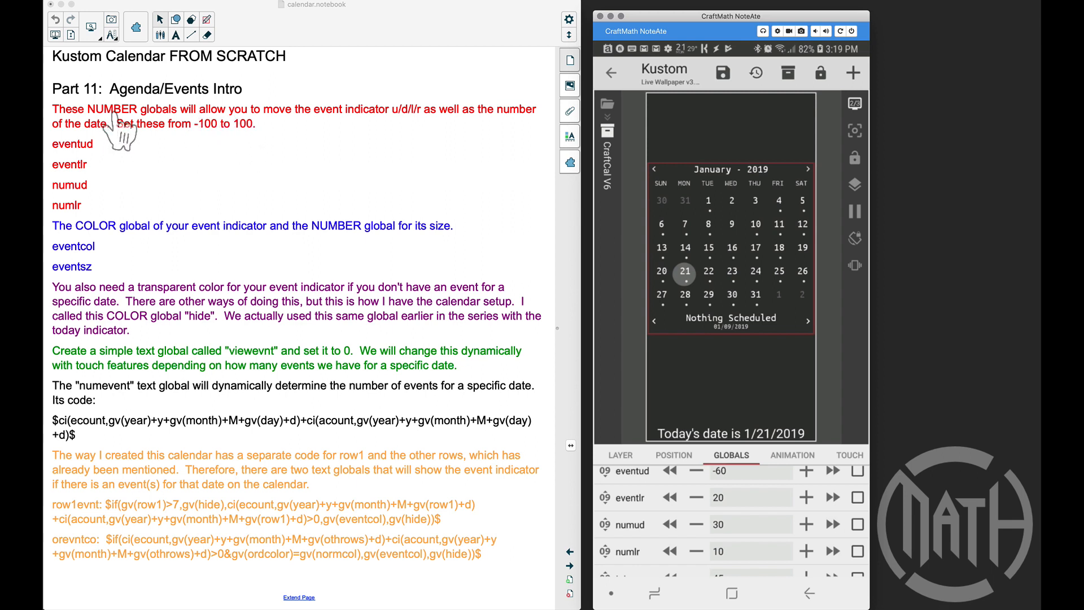
mouse_move(460, 397)
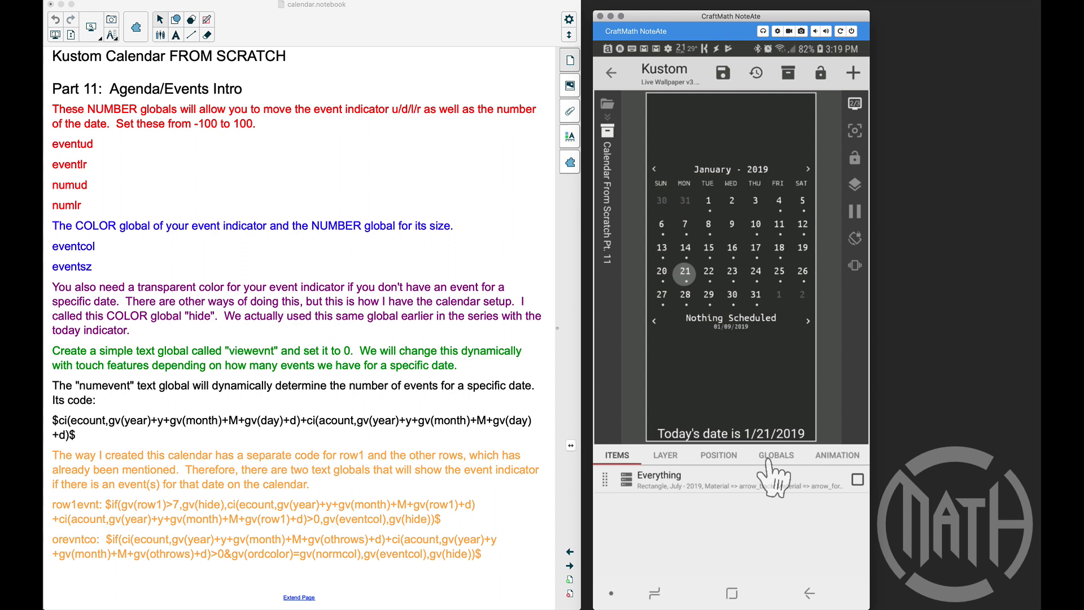
Show Calendar From Scratch Pt. 11 globals: eventcol #FF00FF27, eventsz 20, viewevnt 0, numevent formula.
click(775, 454)
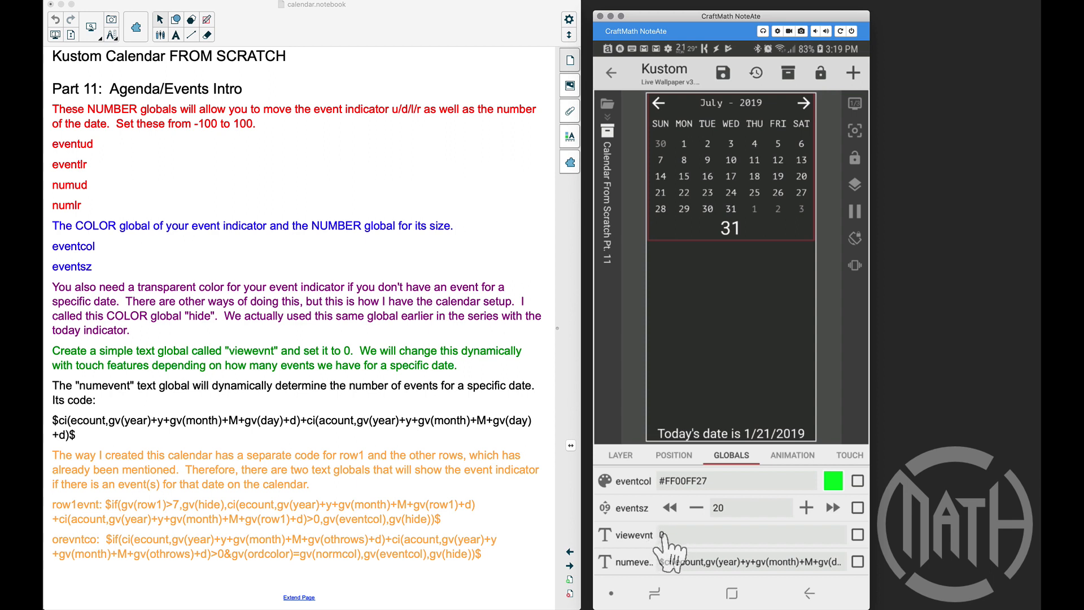
mouse_move(124, 404)
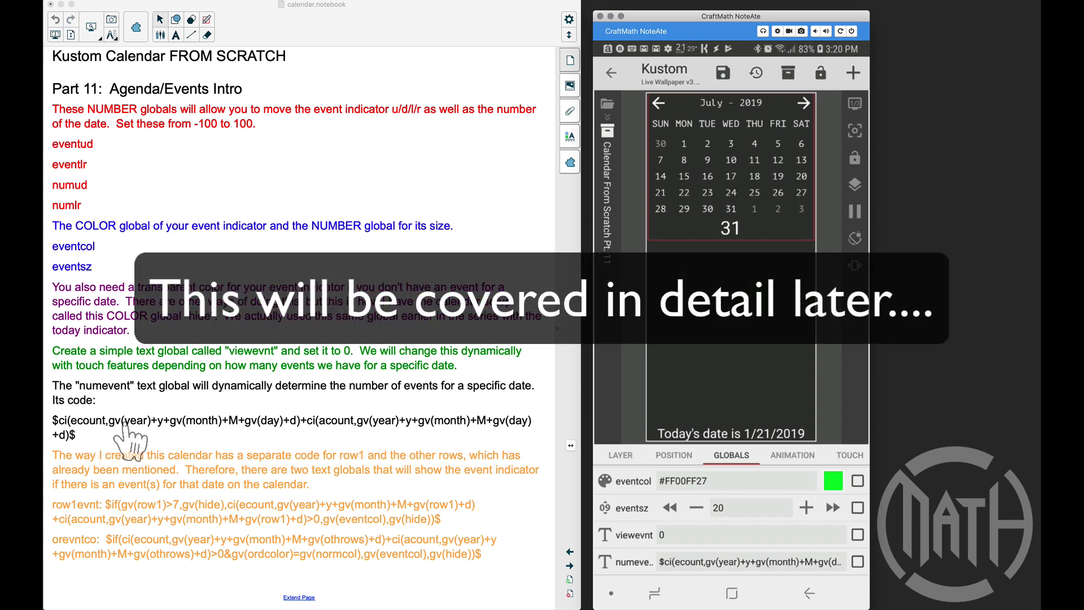
mouse_move(128, 434)
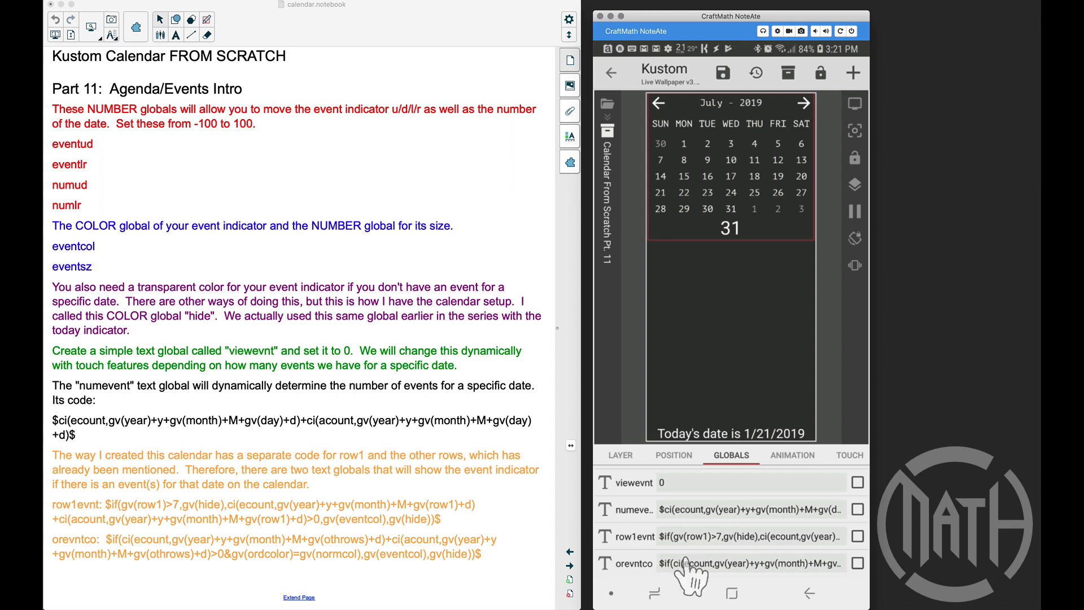
mouse_move(387, 526)
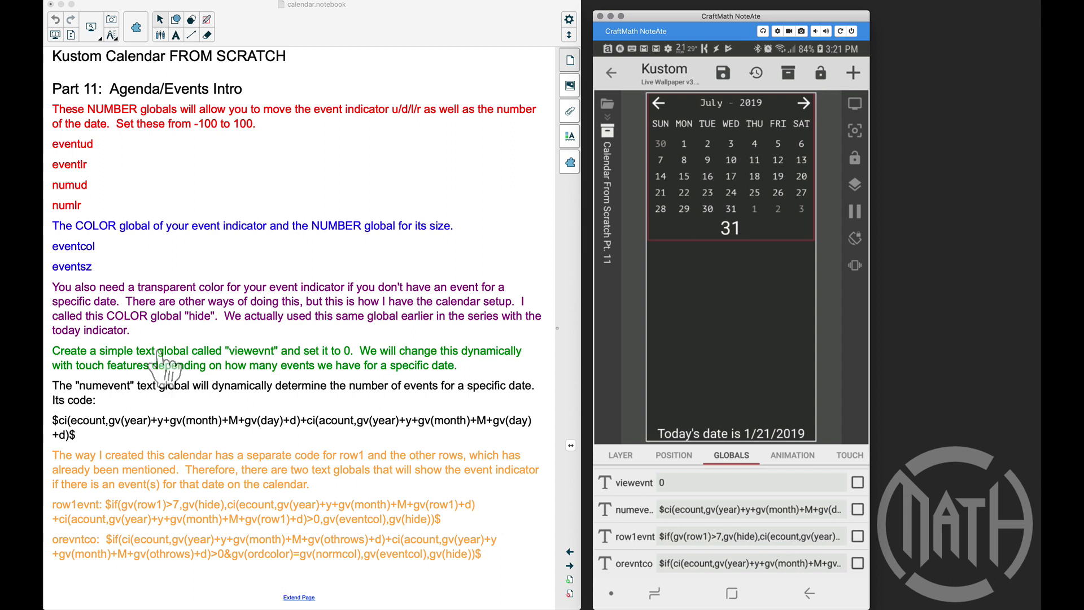
mouse_move(180, 325)
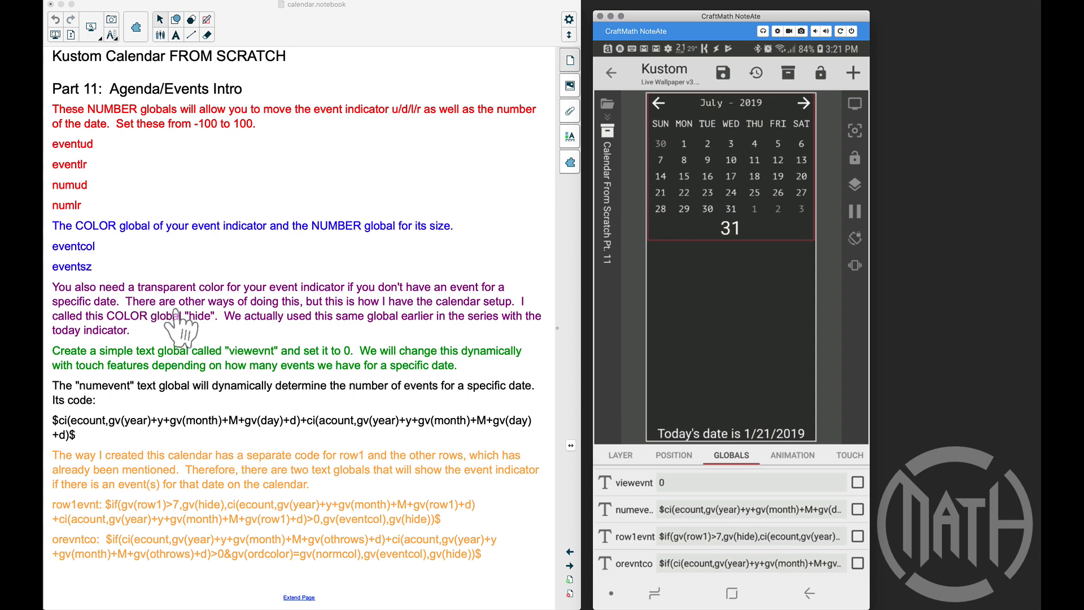
mouse_move(200, 332)
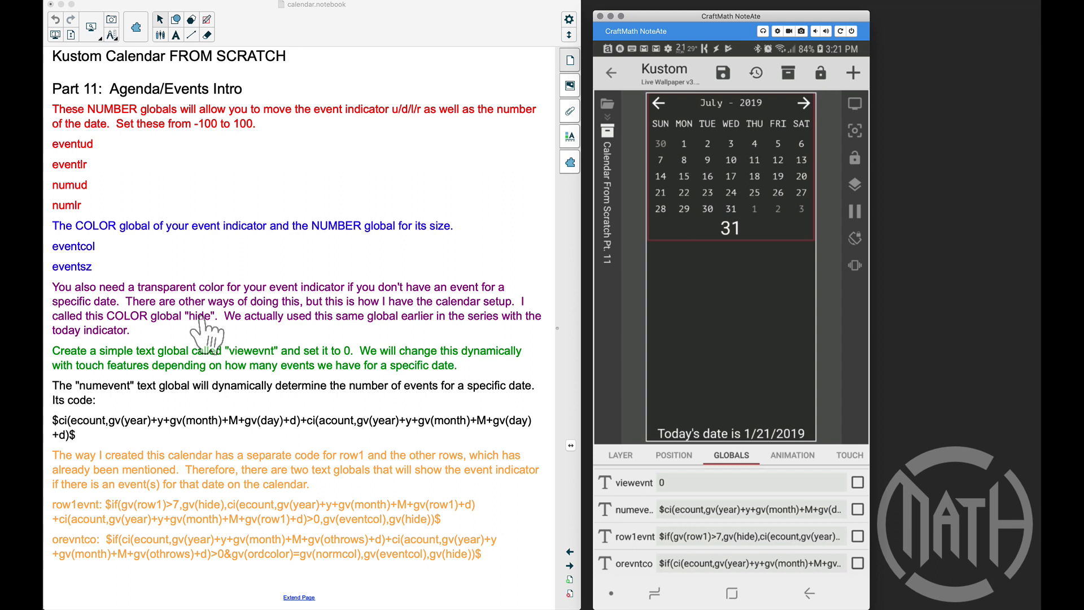
mouse_move(102, 270)
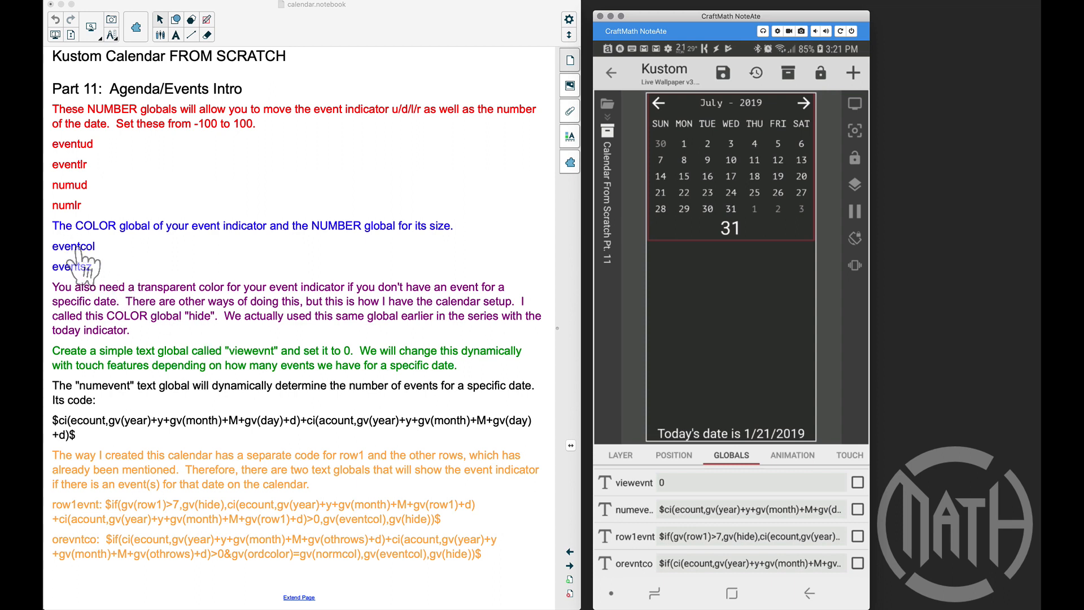
mouse_move(173, 339)
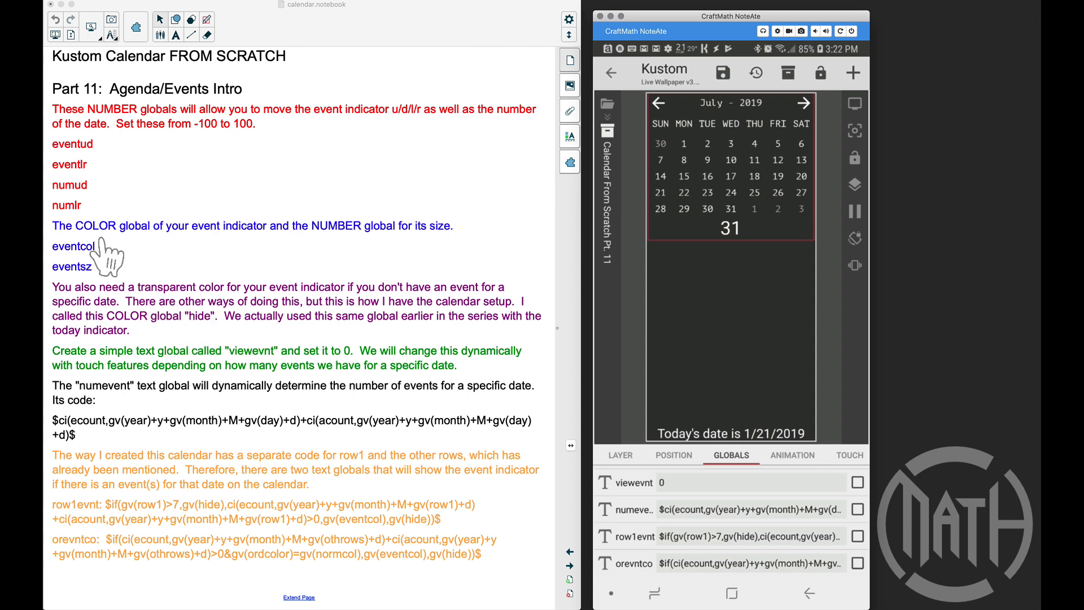
mouse_move(102, 508)
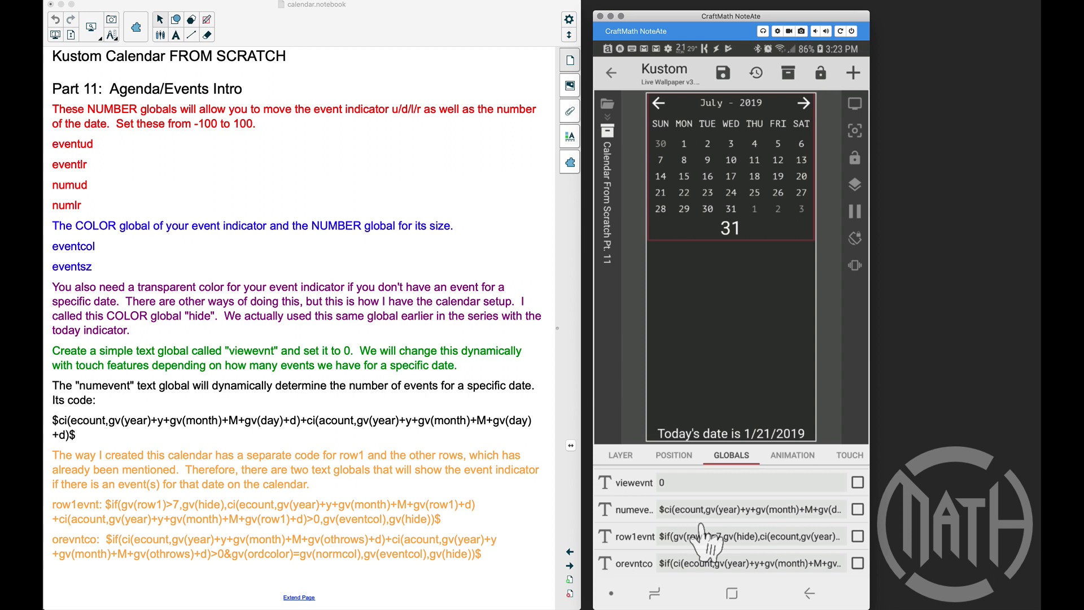
mouse_move(790, 387)
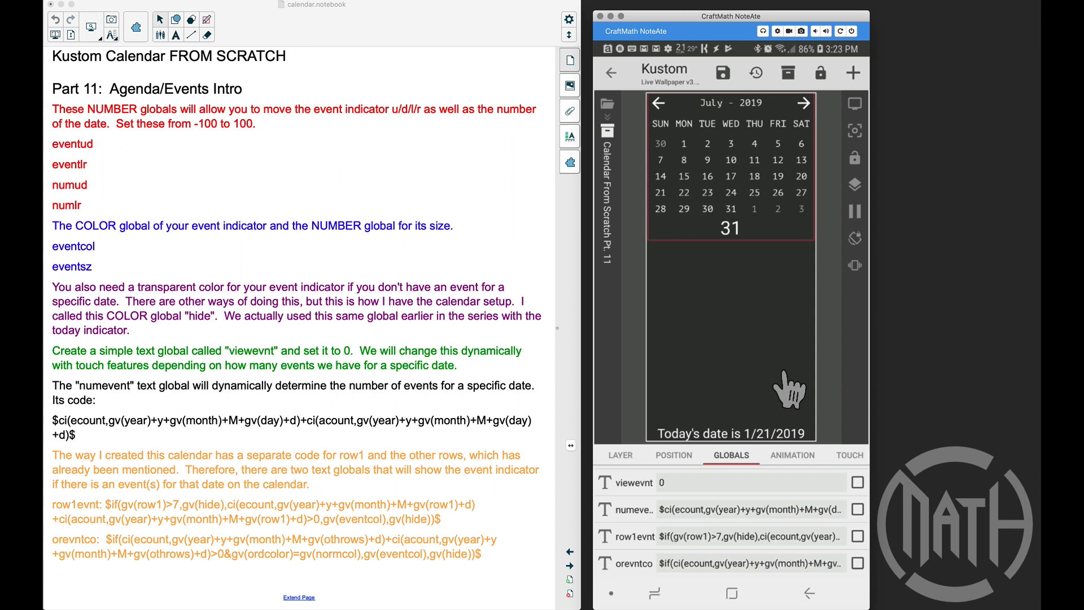